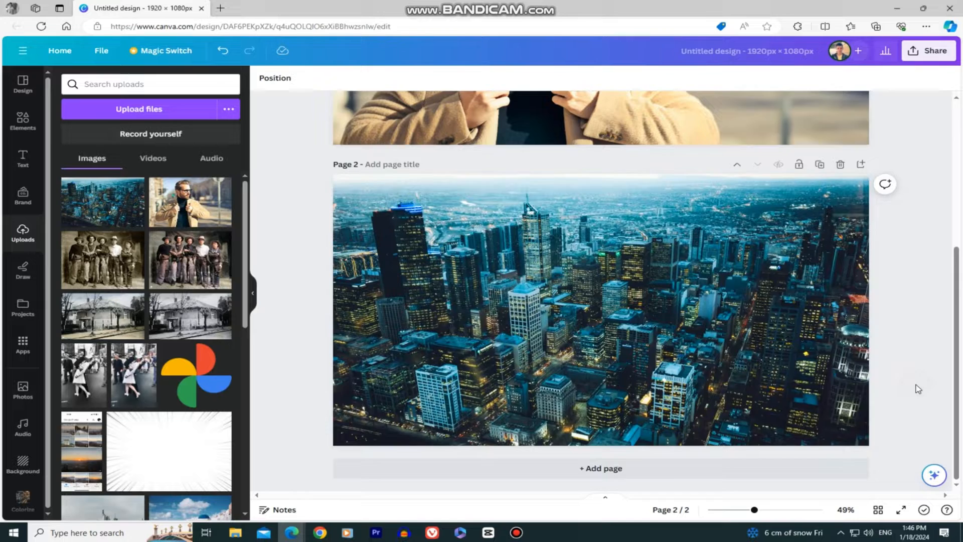
# Step: Add white gradient graphics from Elements over the right side of the man's portrait
pyautogui.click(23, 121)
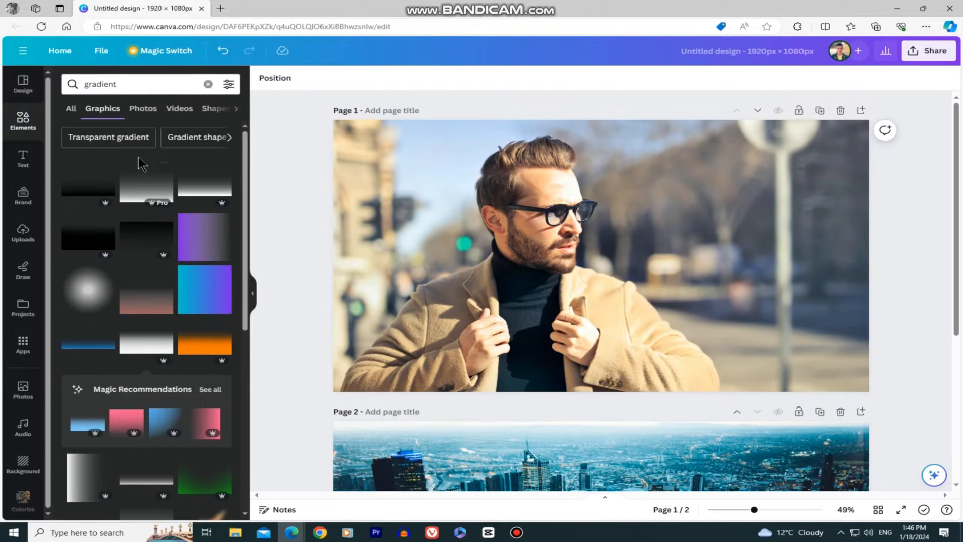
pyautogui.scroll(-3)
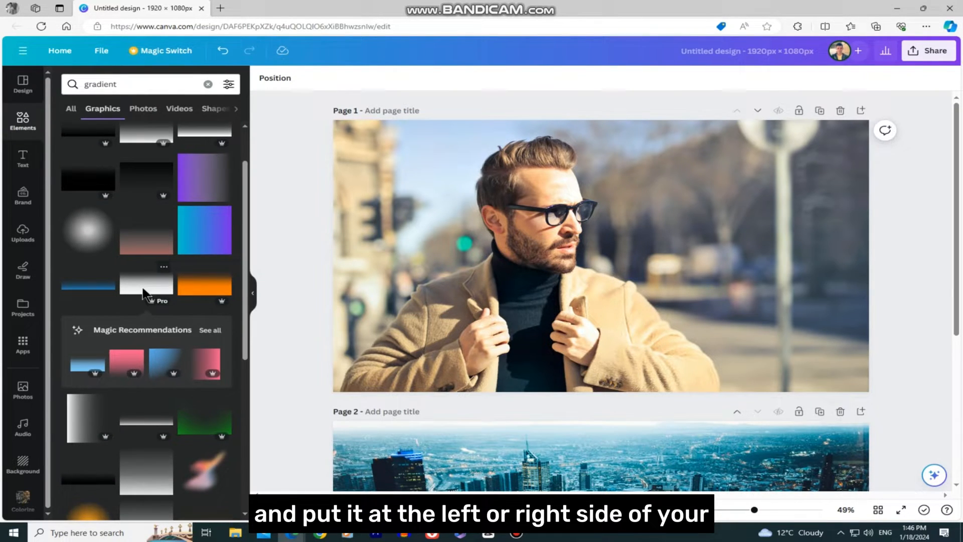
pyautogui.click(552, 258)
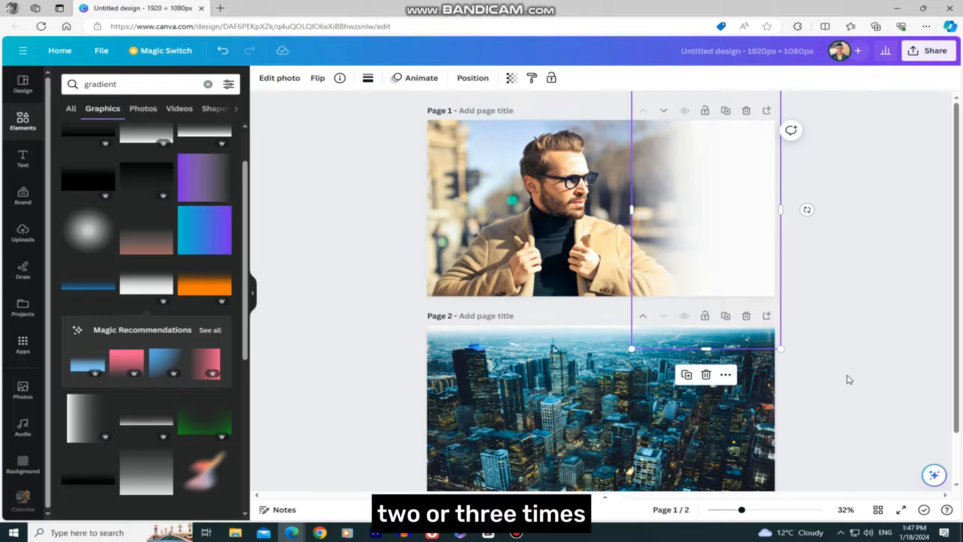
pyautogui.moveTo(872, 286)
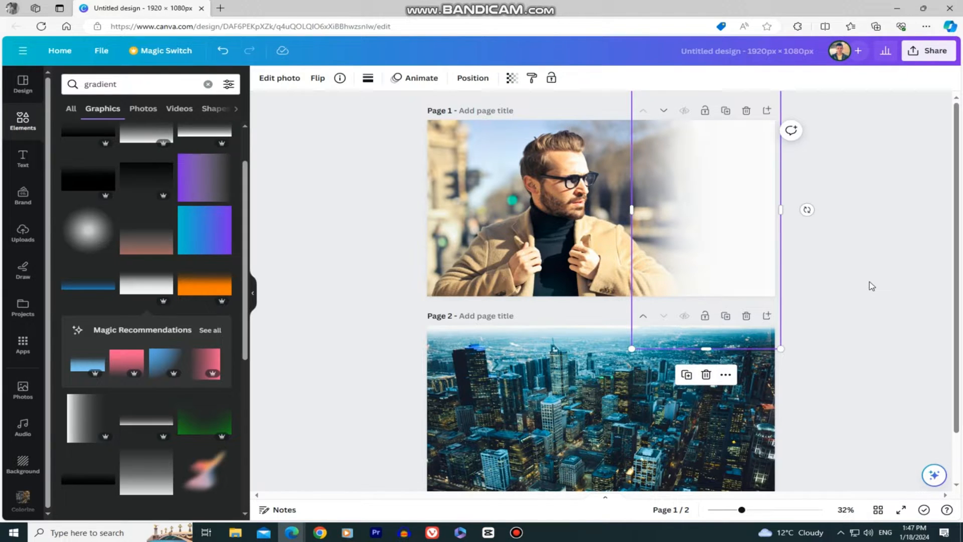
# Step: Group the stacked gradient layers and fade the city photo's left side on page 2
pyautogui.click(755, 266)
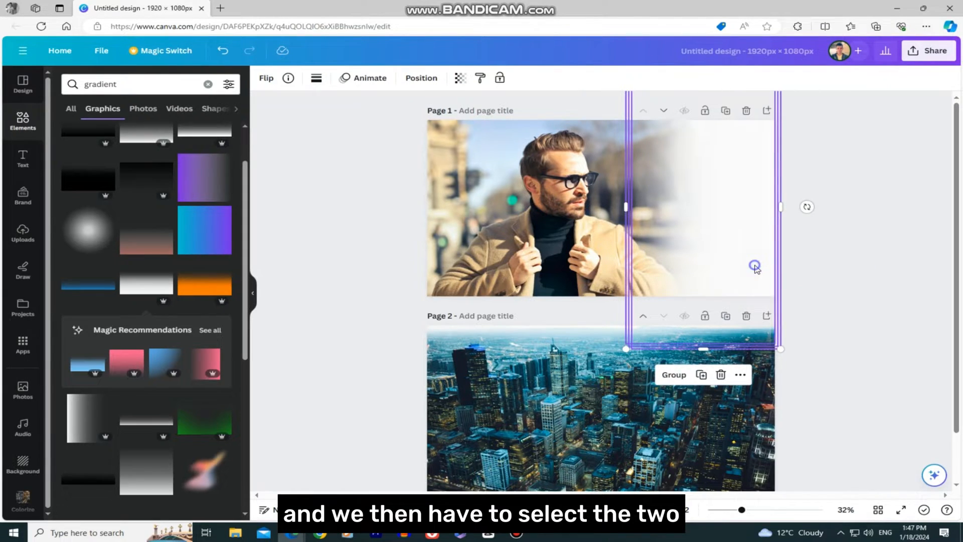
pyautogui.rightClick(754, 267)
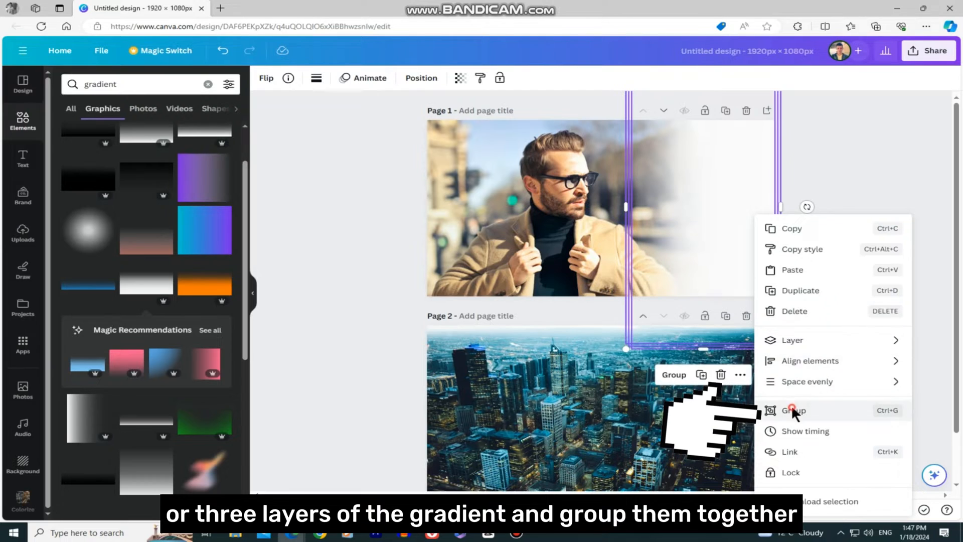
pyautogui.click(792, 411)
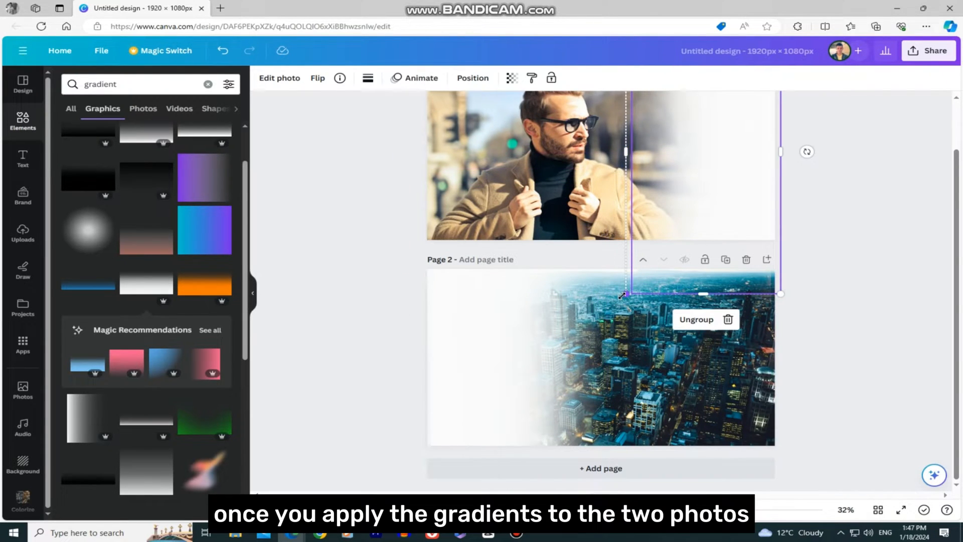
# Step: Download page 1, the faded portrait, as a JPG
pyautogui.click(848, 358)
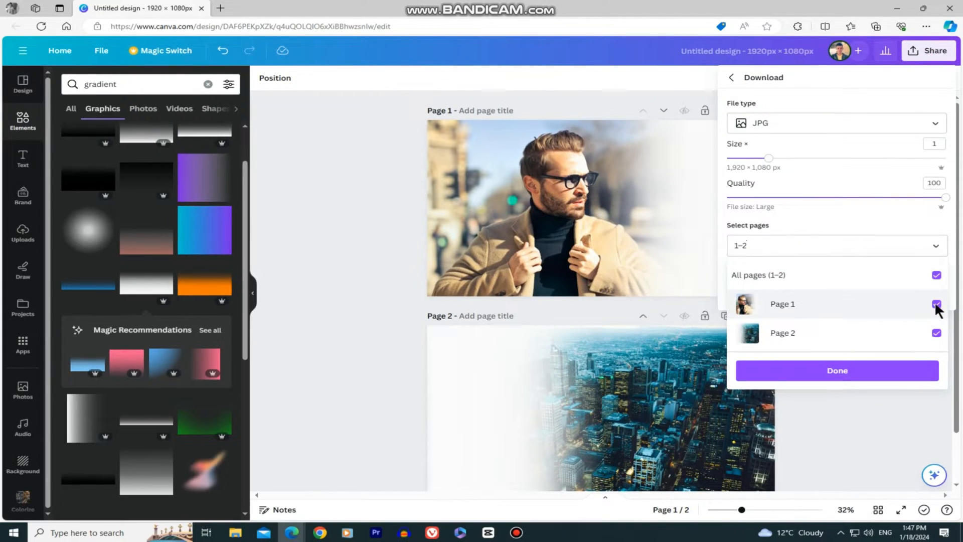
pyautogui.click(837, 370)
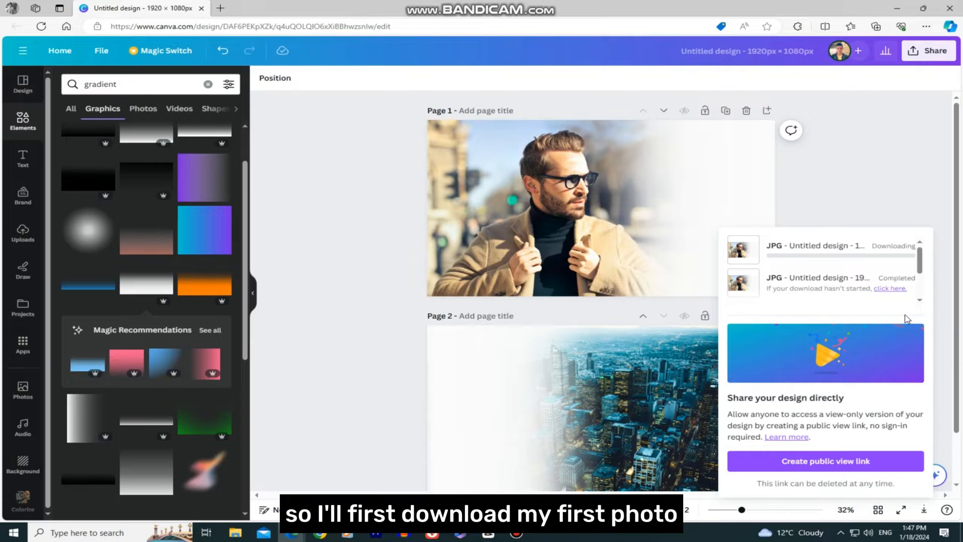
# Step: Download page 2, the faded city, as a JPG and check the downloads
pyautogui.click(928, 50)
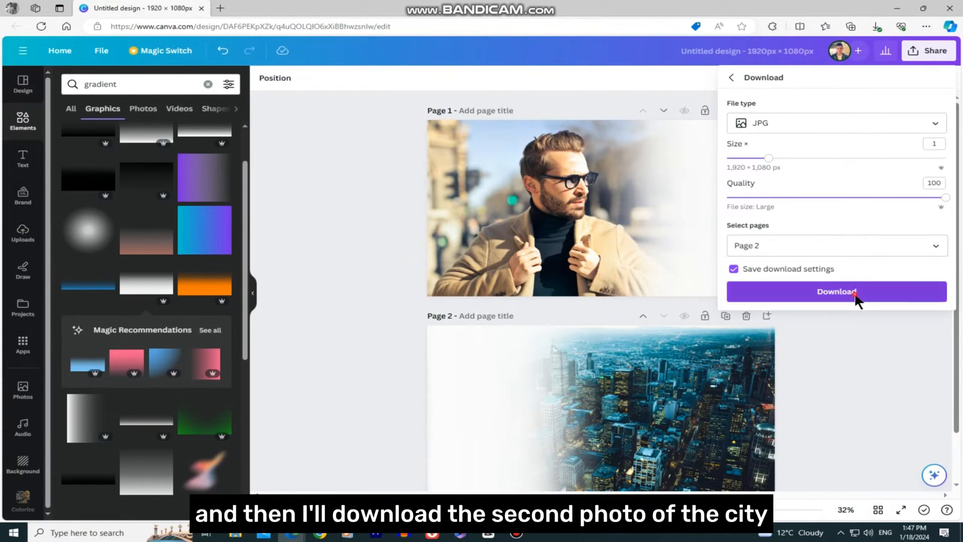
pyautogui.click(836, 292)
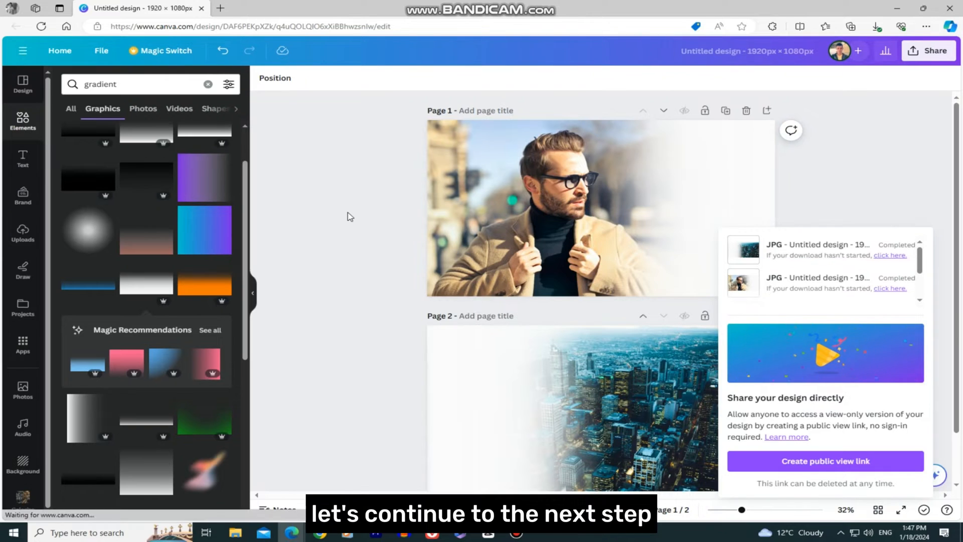
pyautogui.click(874, 26)
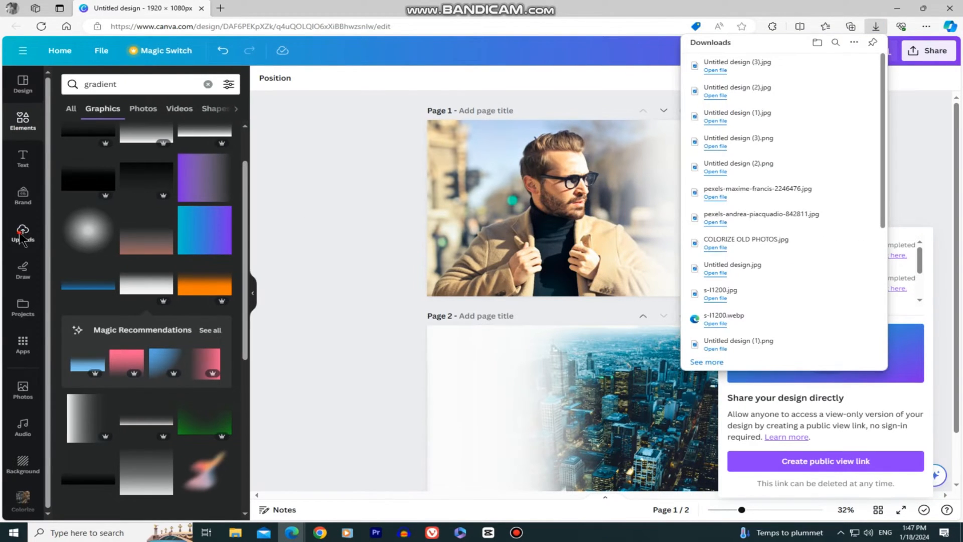
# Step: Upload both faded JPGs and resize the portrait so the city overlaps it on one page
pyautogui.click(23, 231)
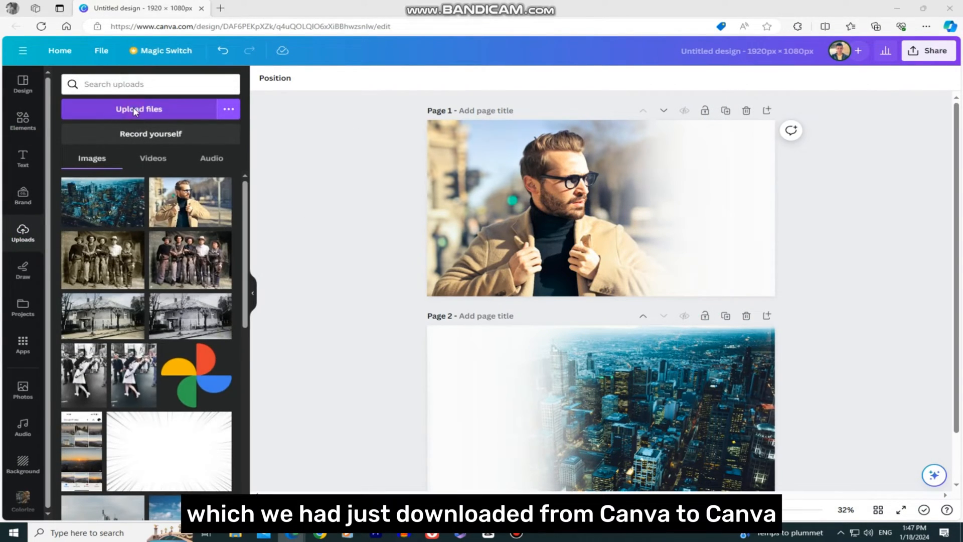
pyautogui.click(138, 108)
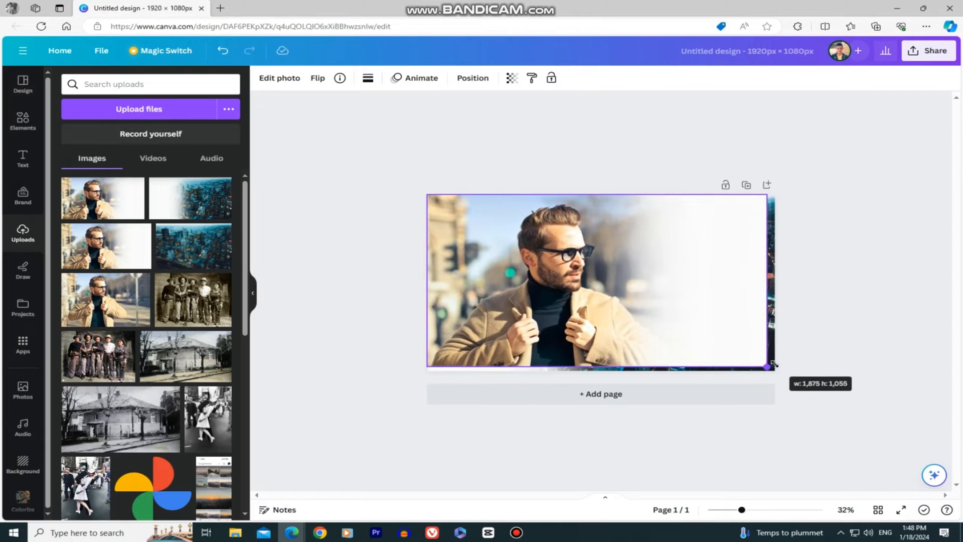
pyautogui.click(511, 79)
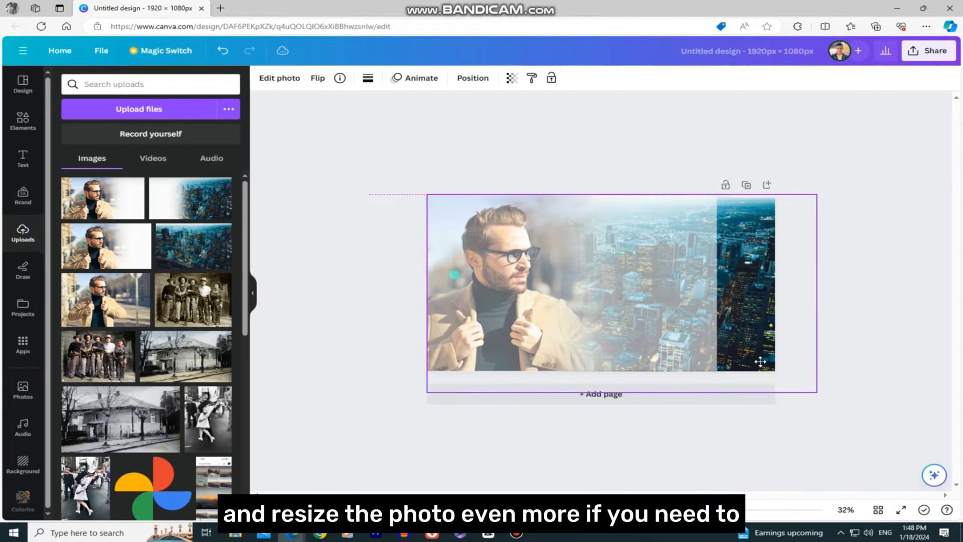
# Step: Set the city image to 60% transparency, download the blend as JPG and upload it back
pyautogui.click(511, 78)
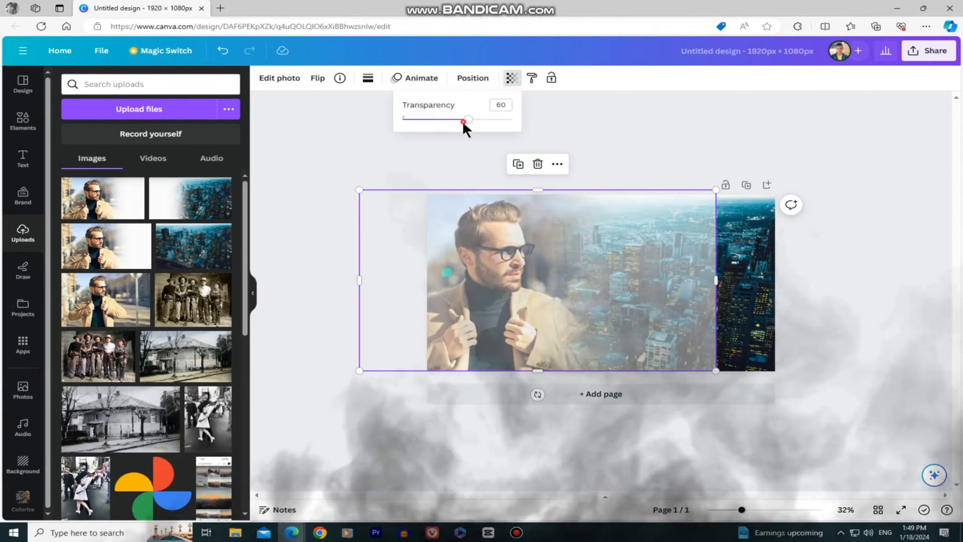
pyautogui.click(928, 50)
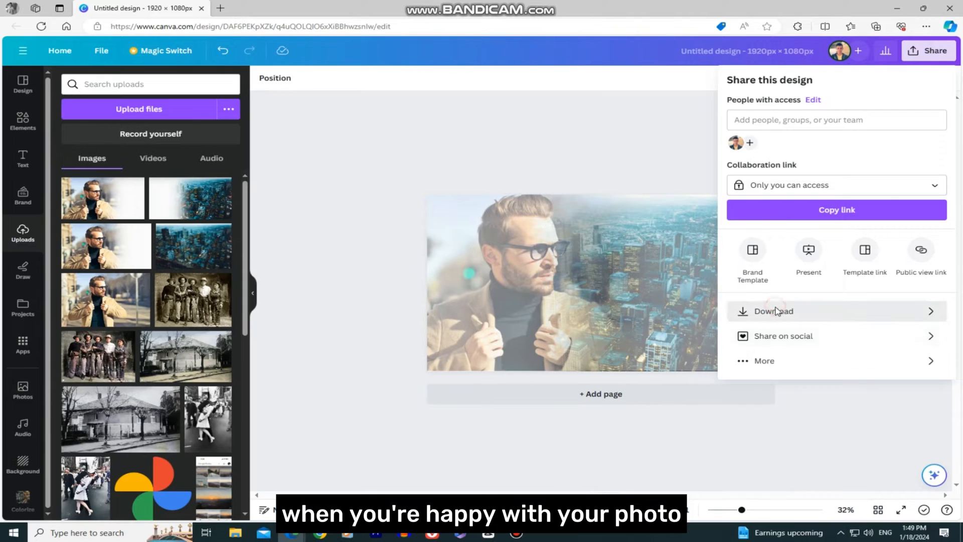
pyautogui.click(875, 26)
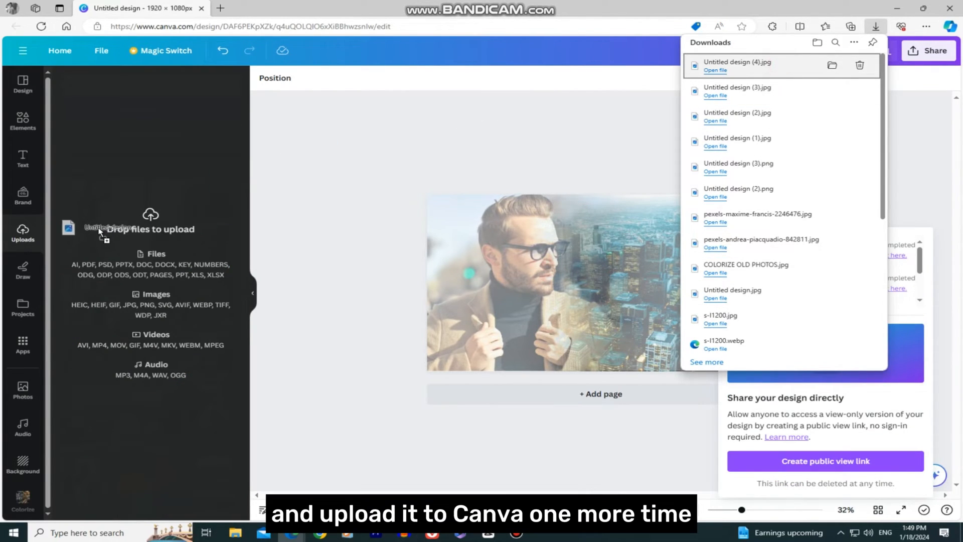
pyautogui.click(23, 234)
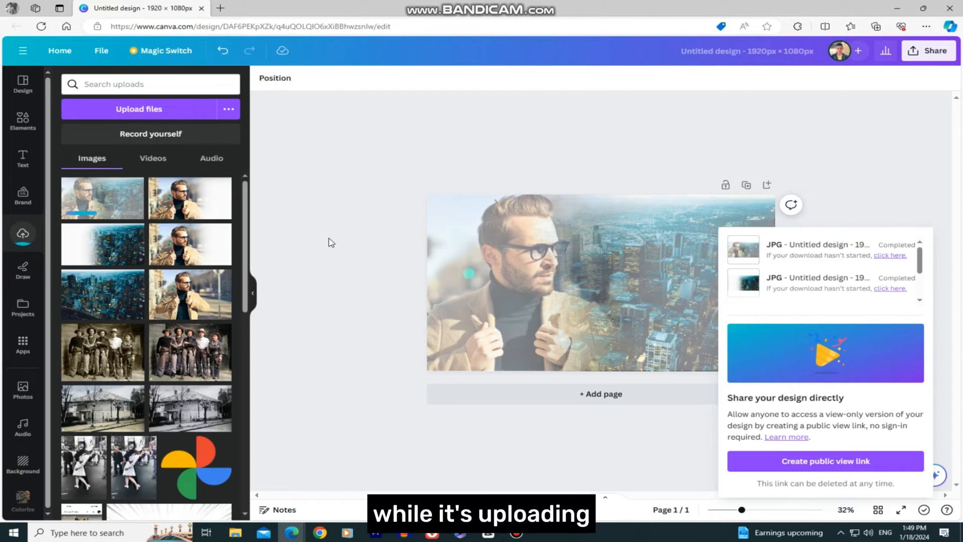
# Step: Delete the two overlapping photos so the blended image replaces them
pyautogui.click(591, 318)
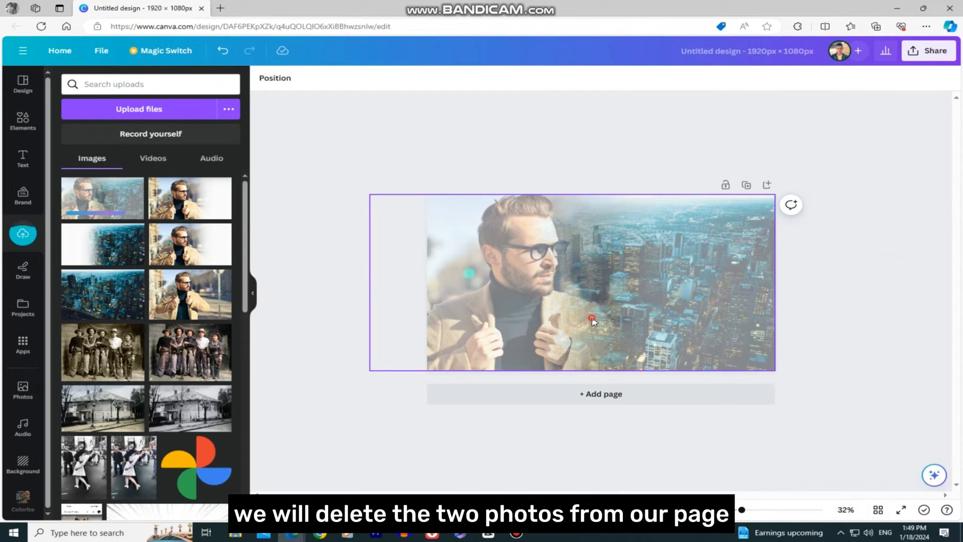
pyautogui.press('Delete')
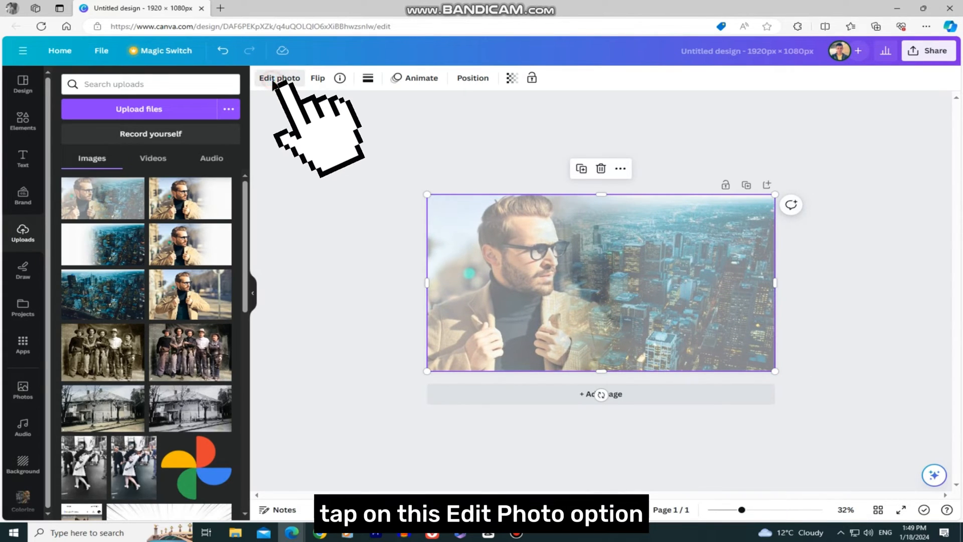
# Step: Adjust the blended photo to brightness -41, contrast 100 and saturation 51
pyautogui.click(279, 78)
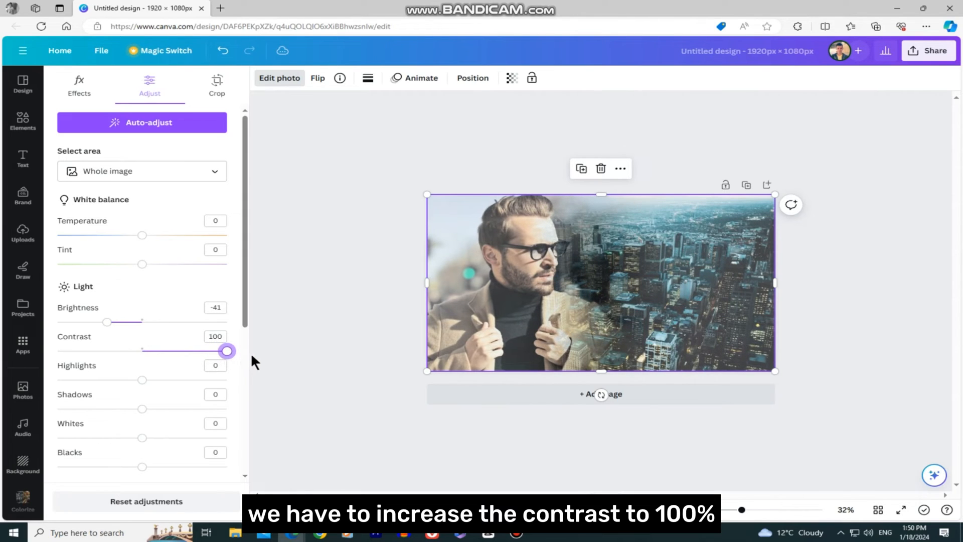
pyautogui.scroll(-3)
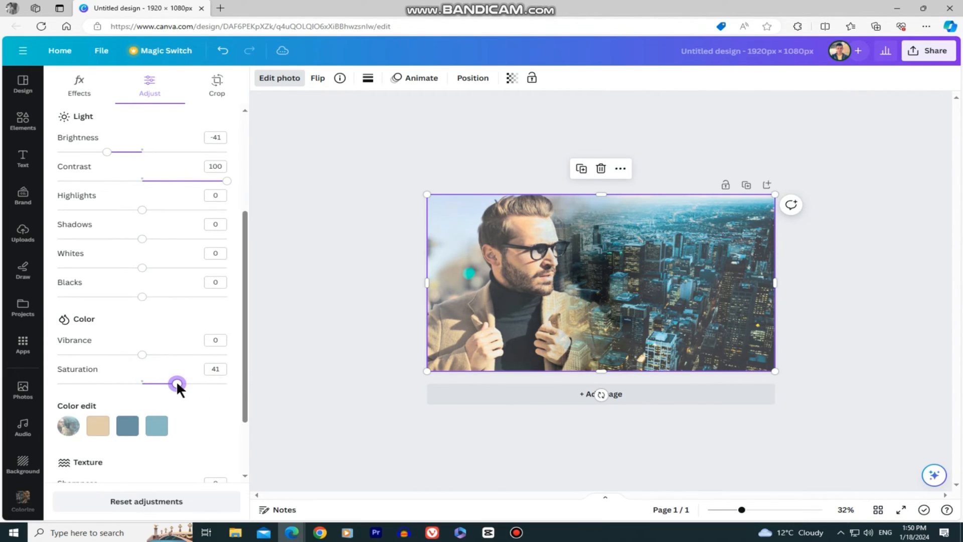
pyautogui.moveTo(200, 385)
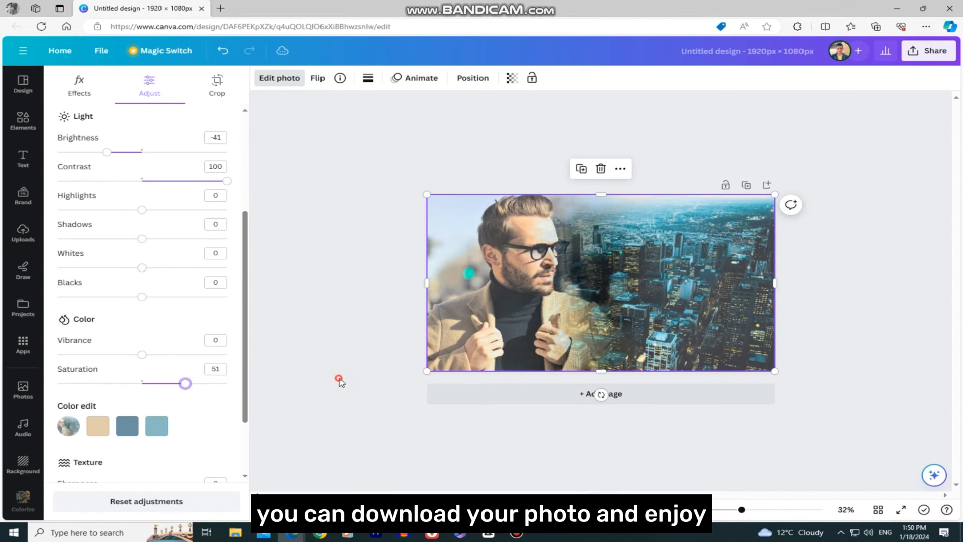
# Step: Download the finished double-exposure design as a JPG
pyautogui.click(929, 50)
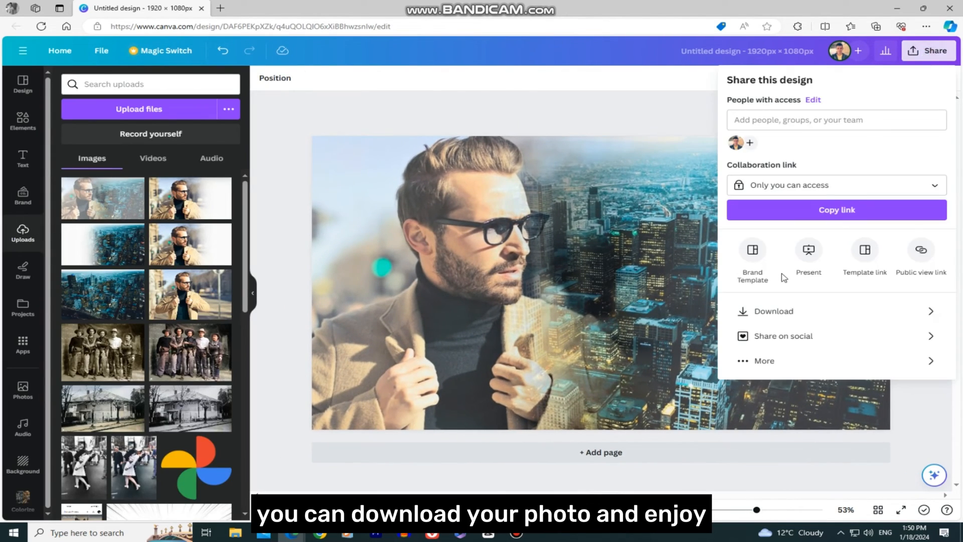
pyautogui.click(772, 311)
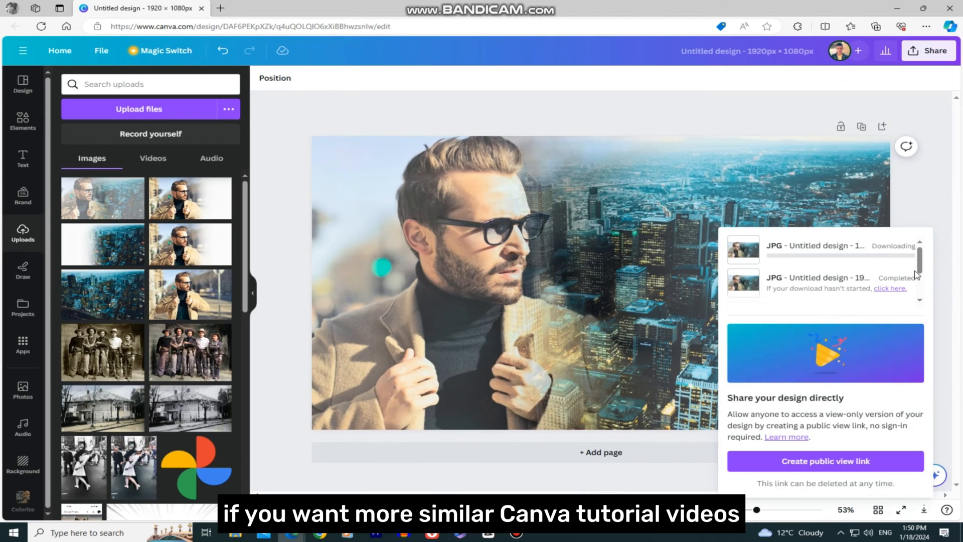